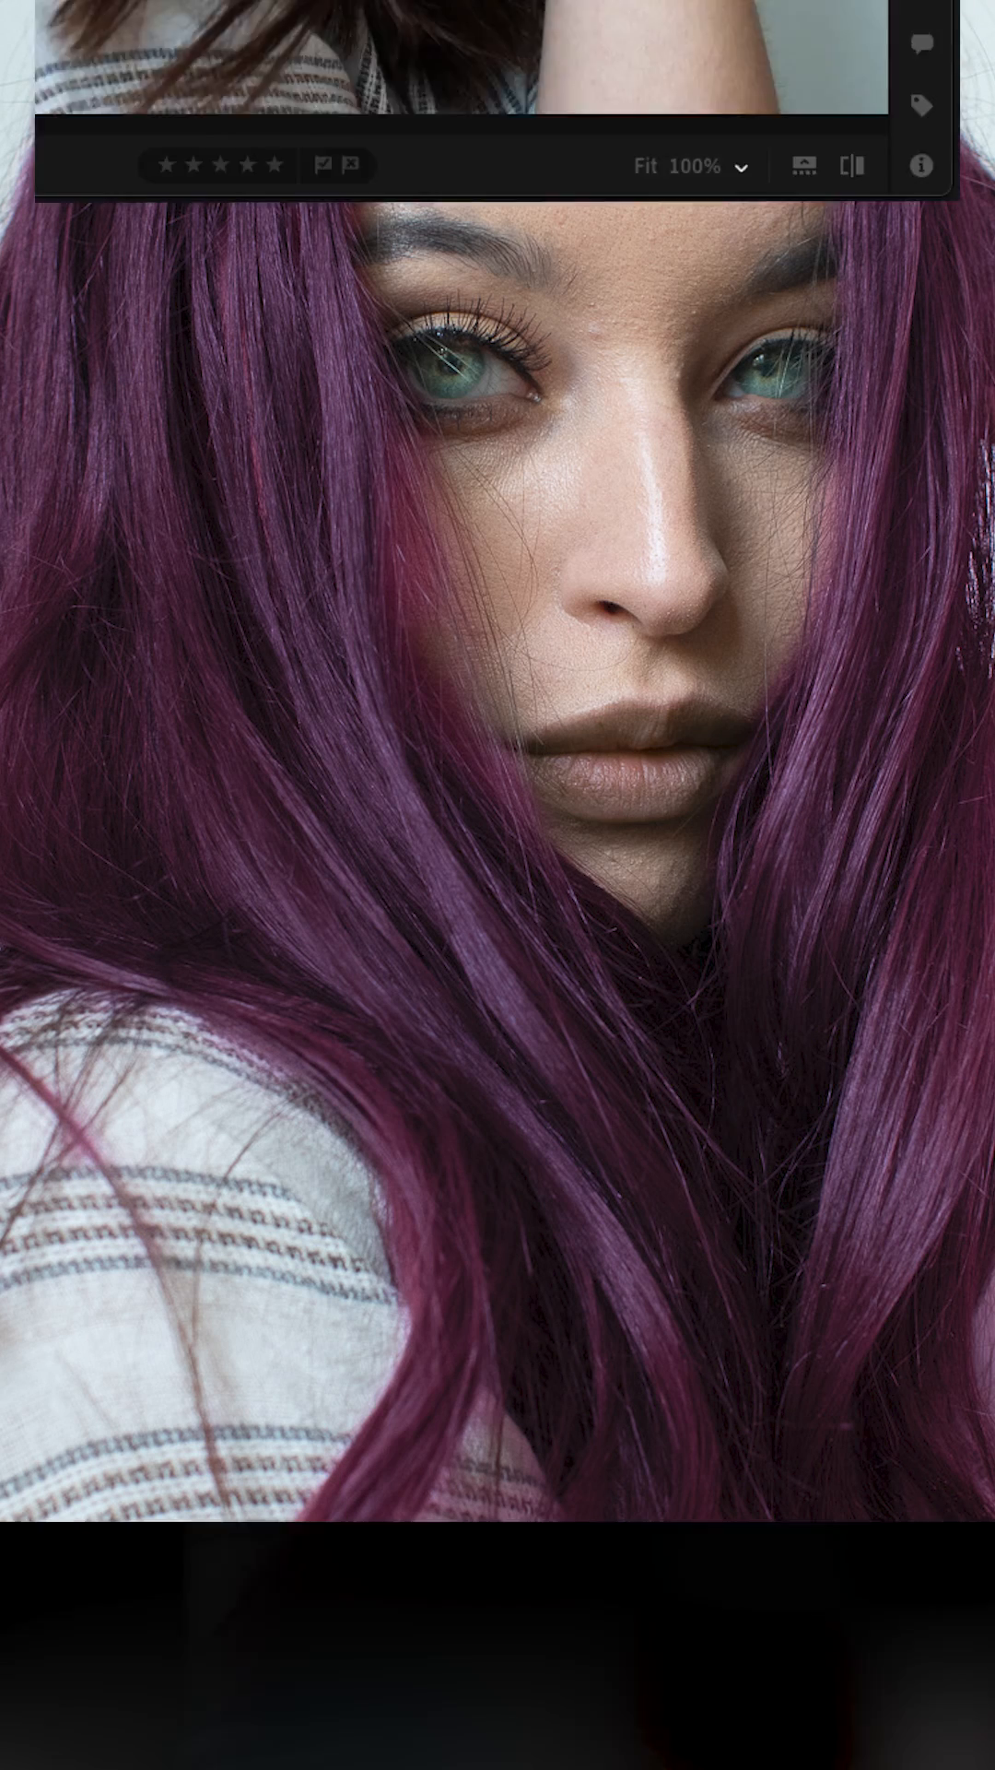
# Create three separate Person 1 masks for Iris and Pupil, Lips and Hair.
pyautogui.click(922, 520)
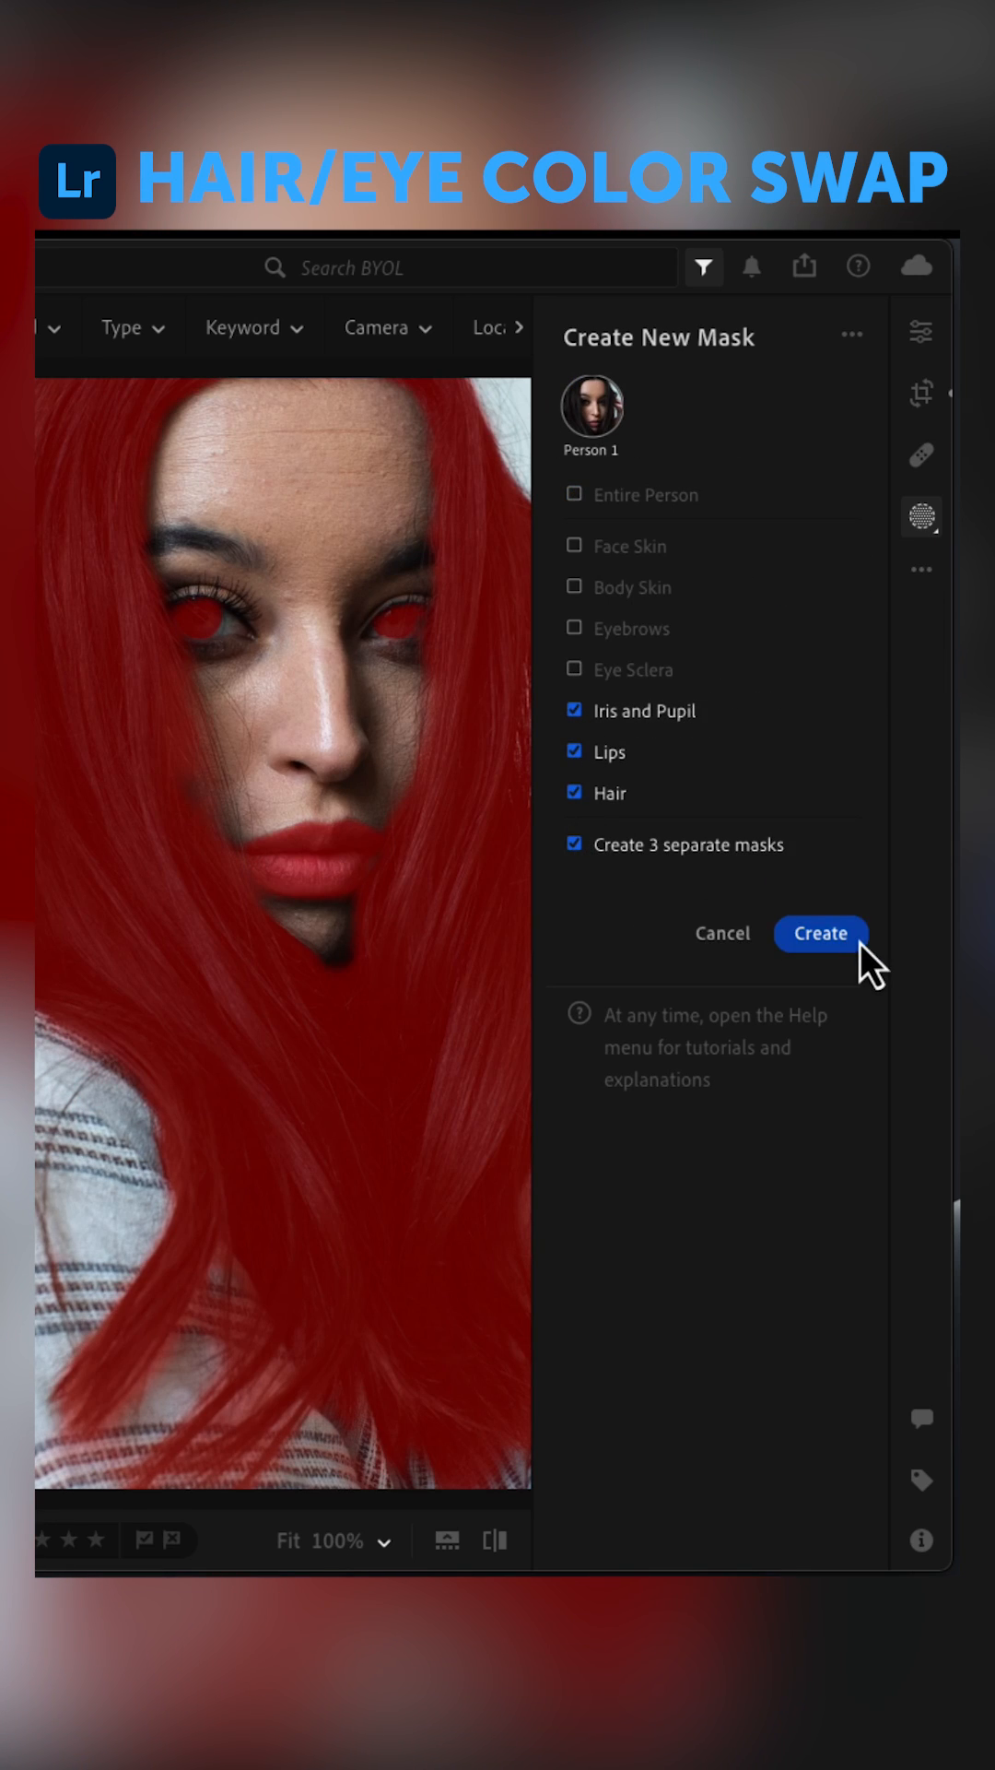
pyautogui.click(821, 932)
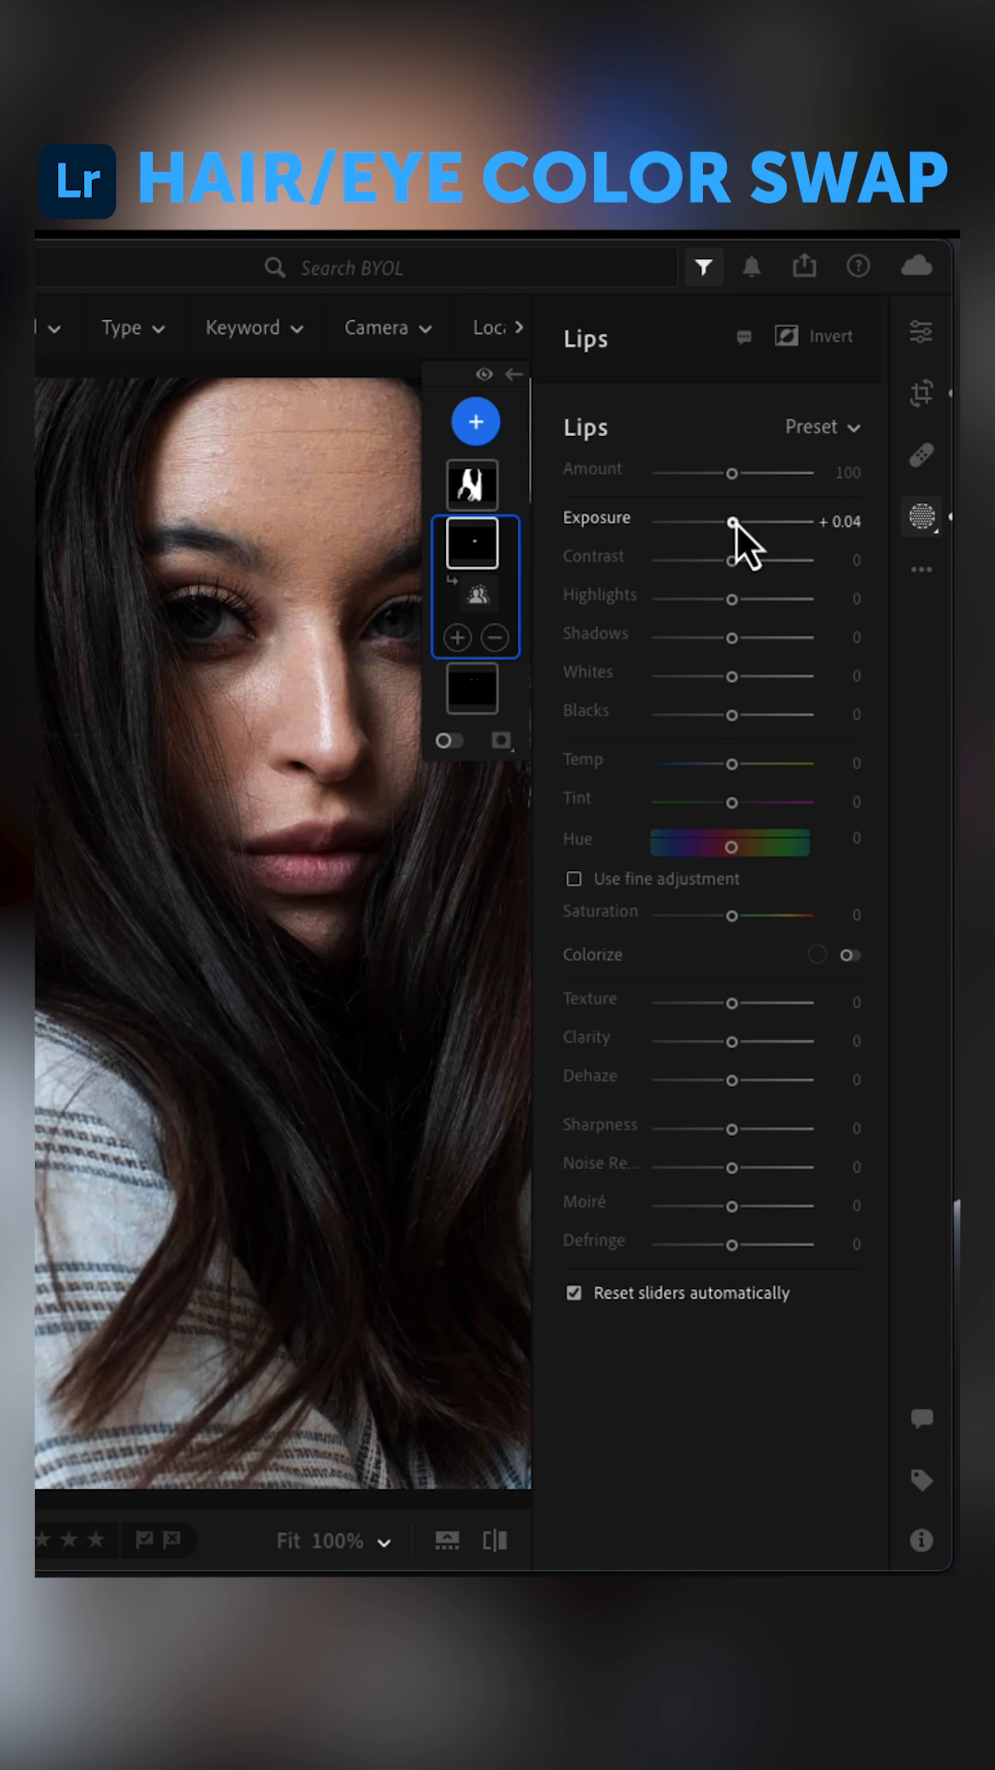
# Set the lips mask to Exposure -0.40, Contrast +2 and Hue about +19 for a tint.
pyautogui.moveTo(733, 561); pyautogui.dragTo(717, 560)
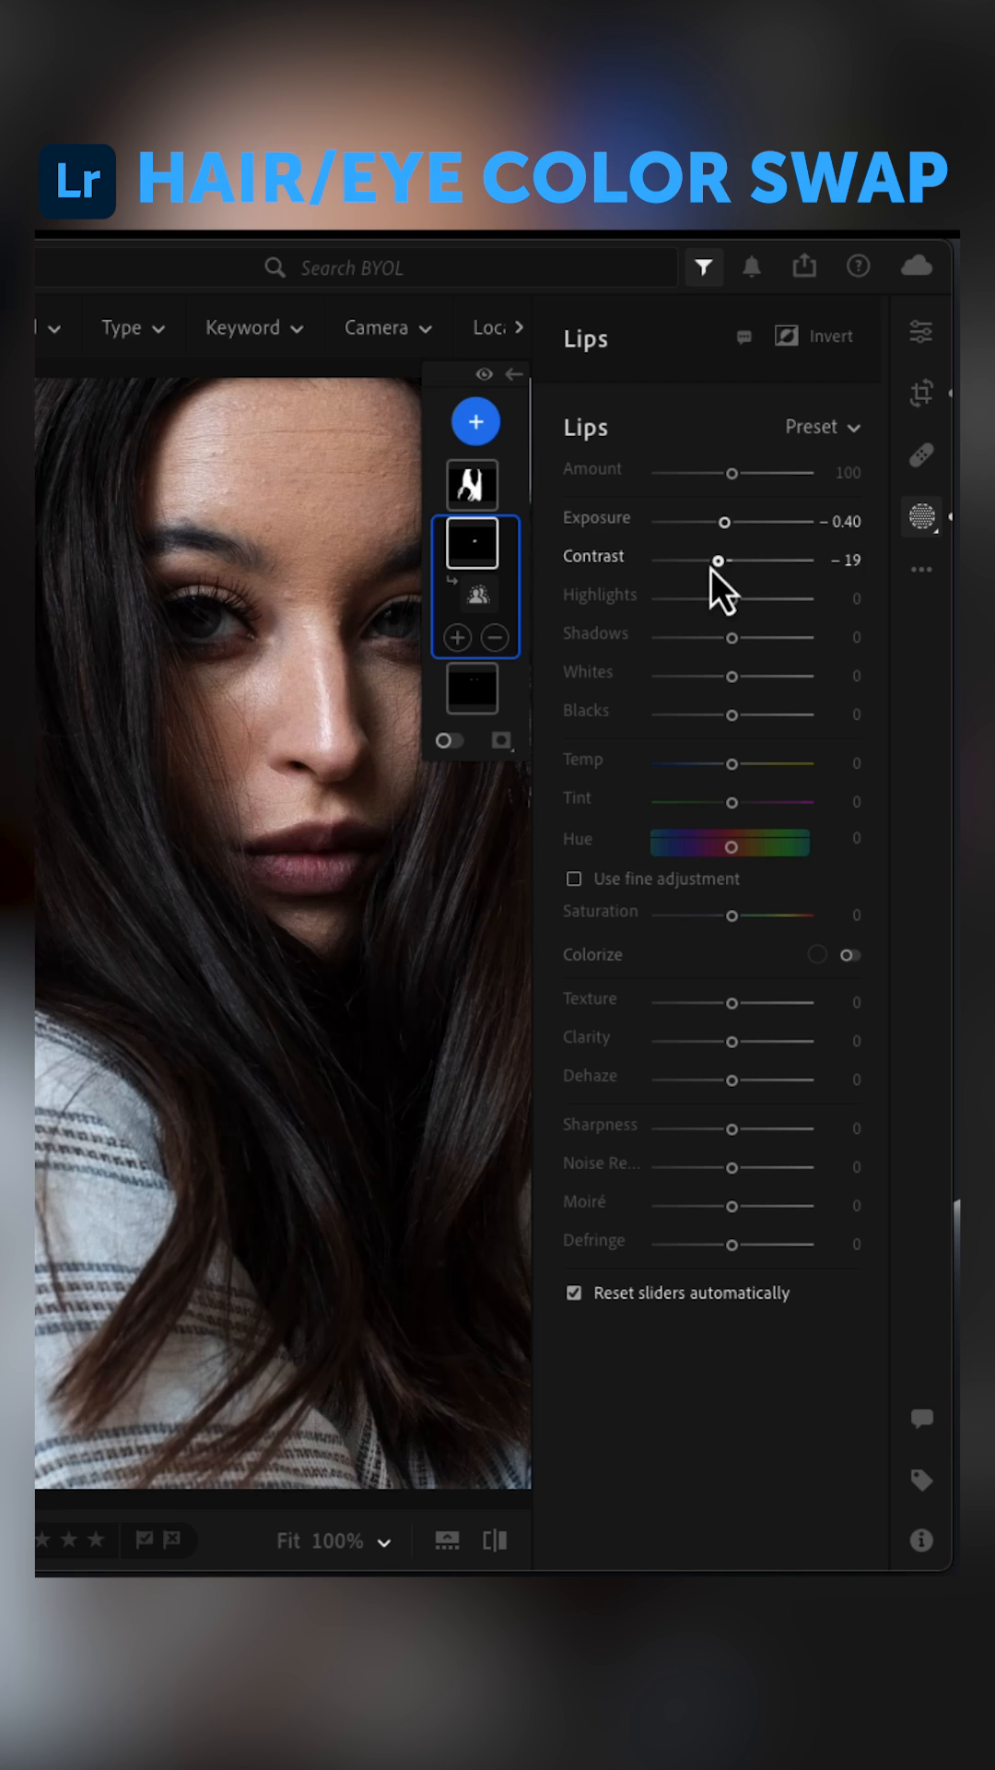
pyautogui.moveTo(717, 560); pyautogui.dragTo(735, 560)
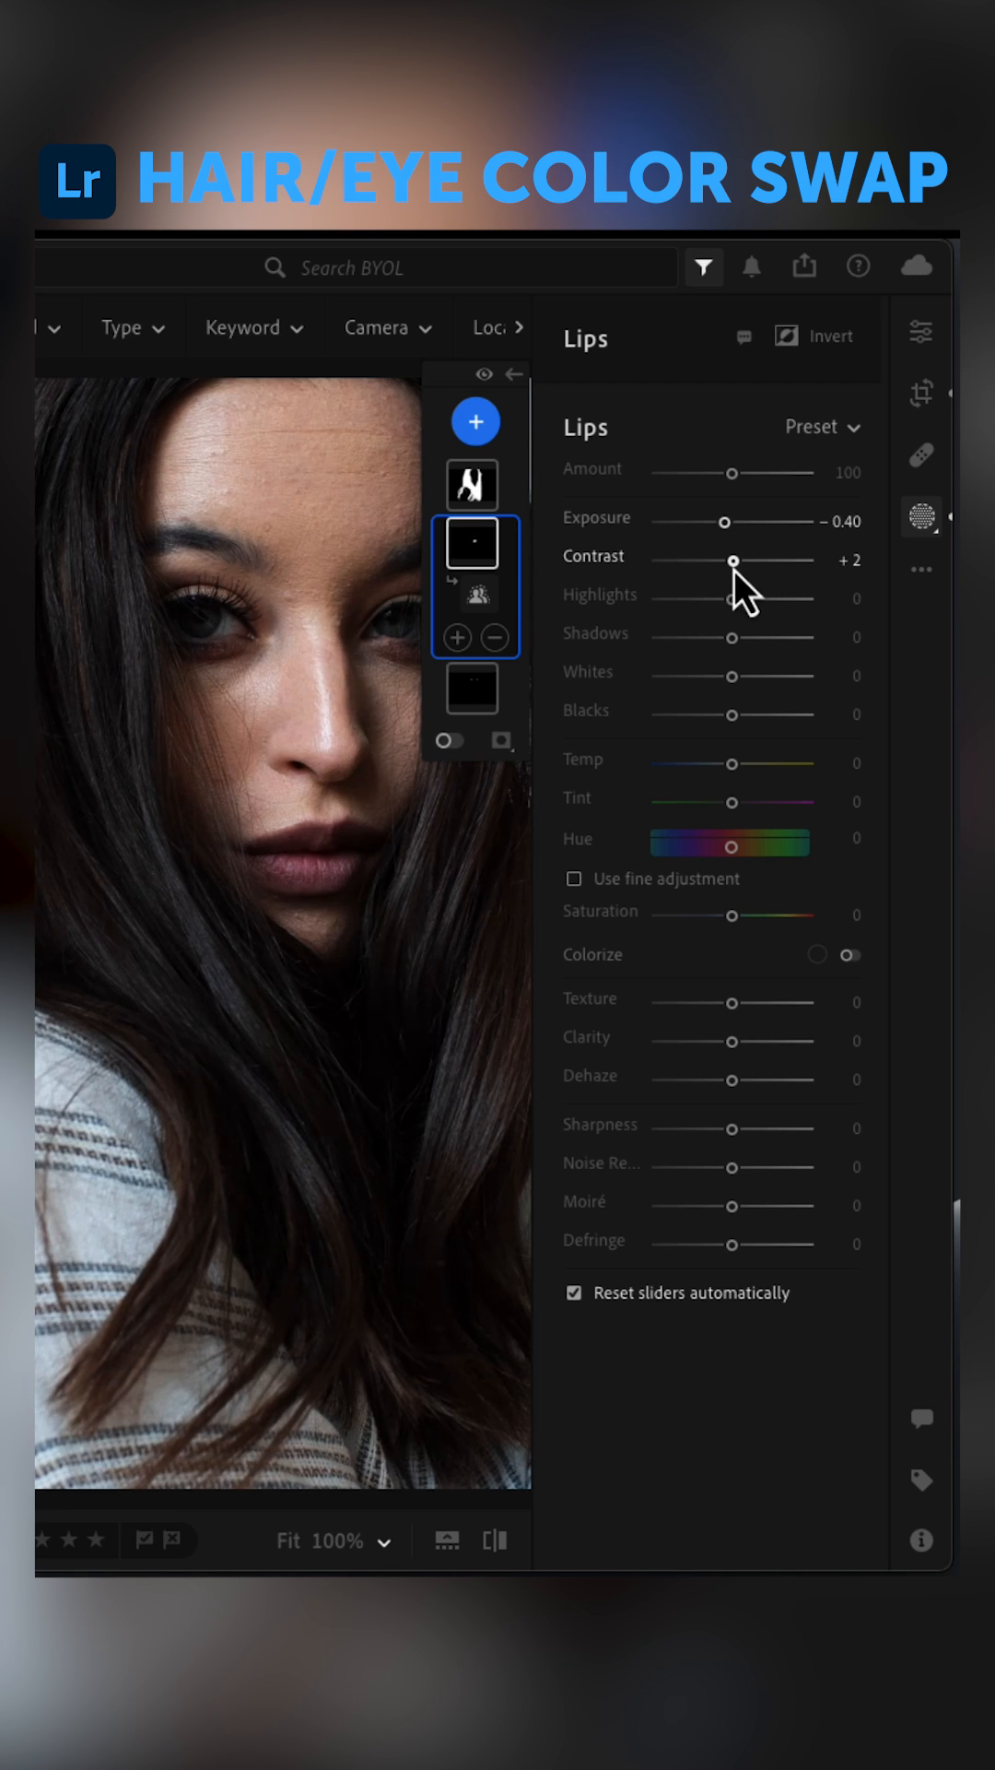
pyautogui.moveTo(739, 842); pyautogui.dragTo(671, 848)
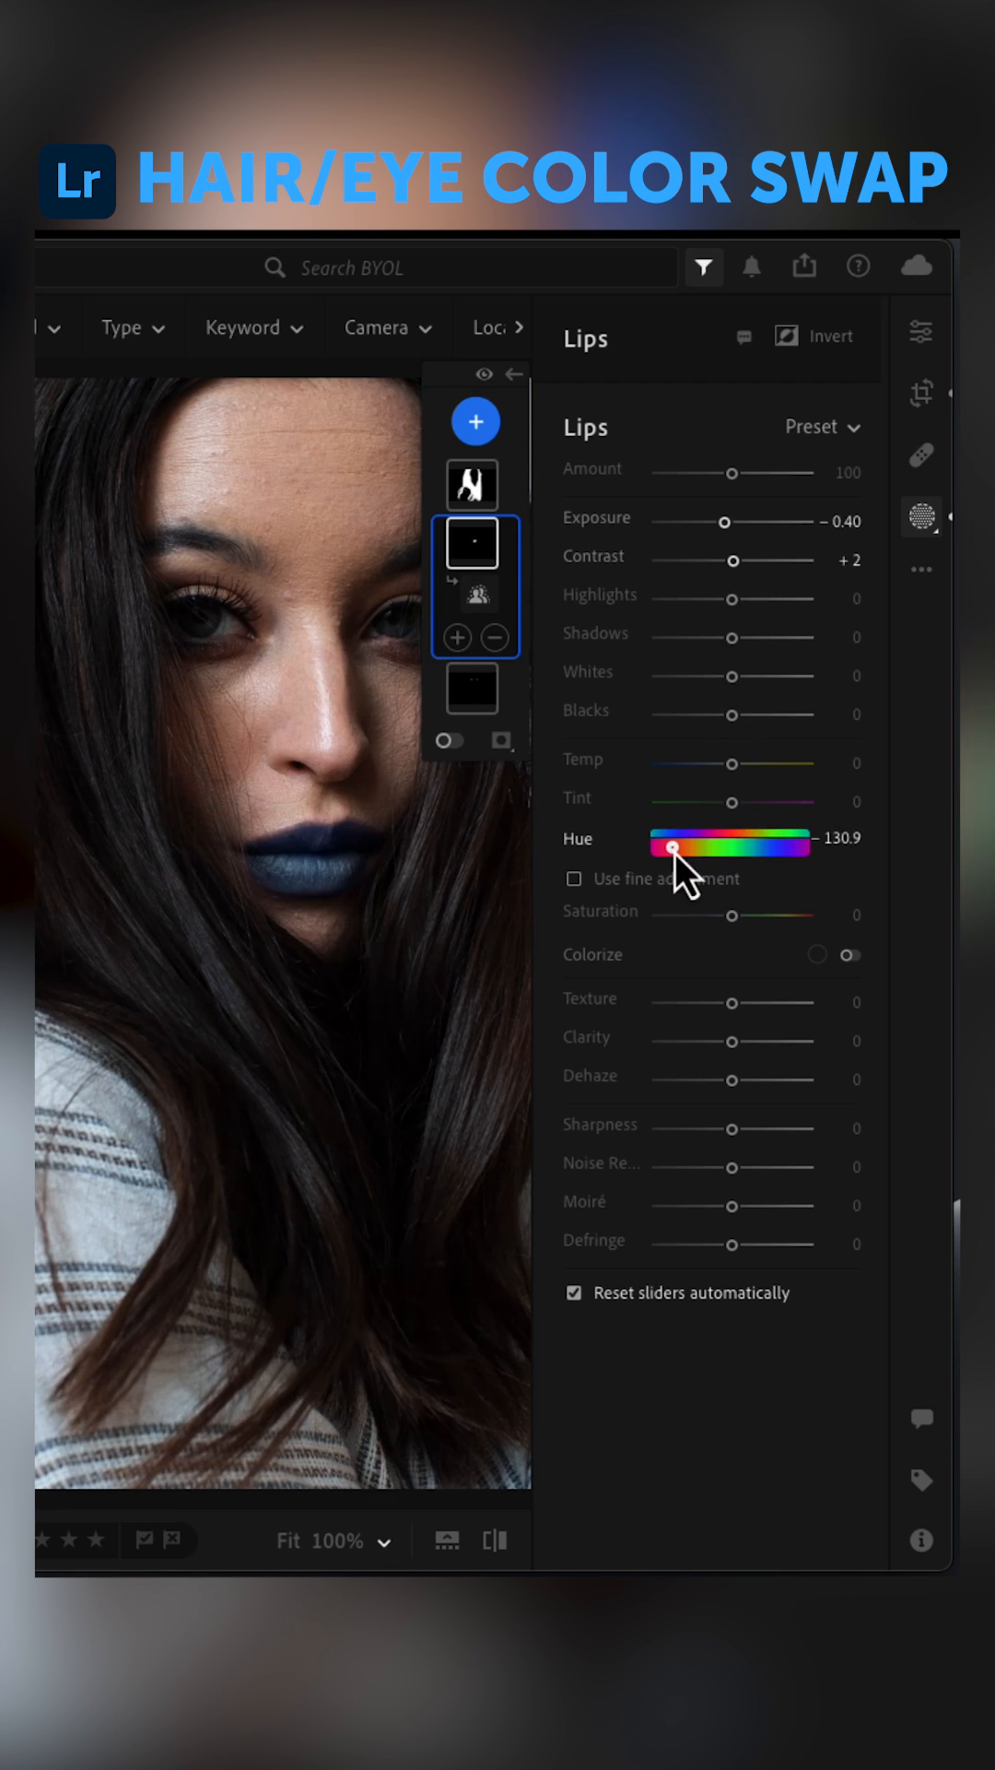
pyautogui.moveTo(673, 848); pyautogui.dragTo(739, 847)
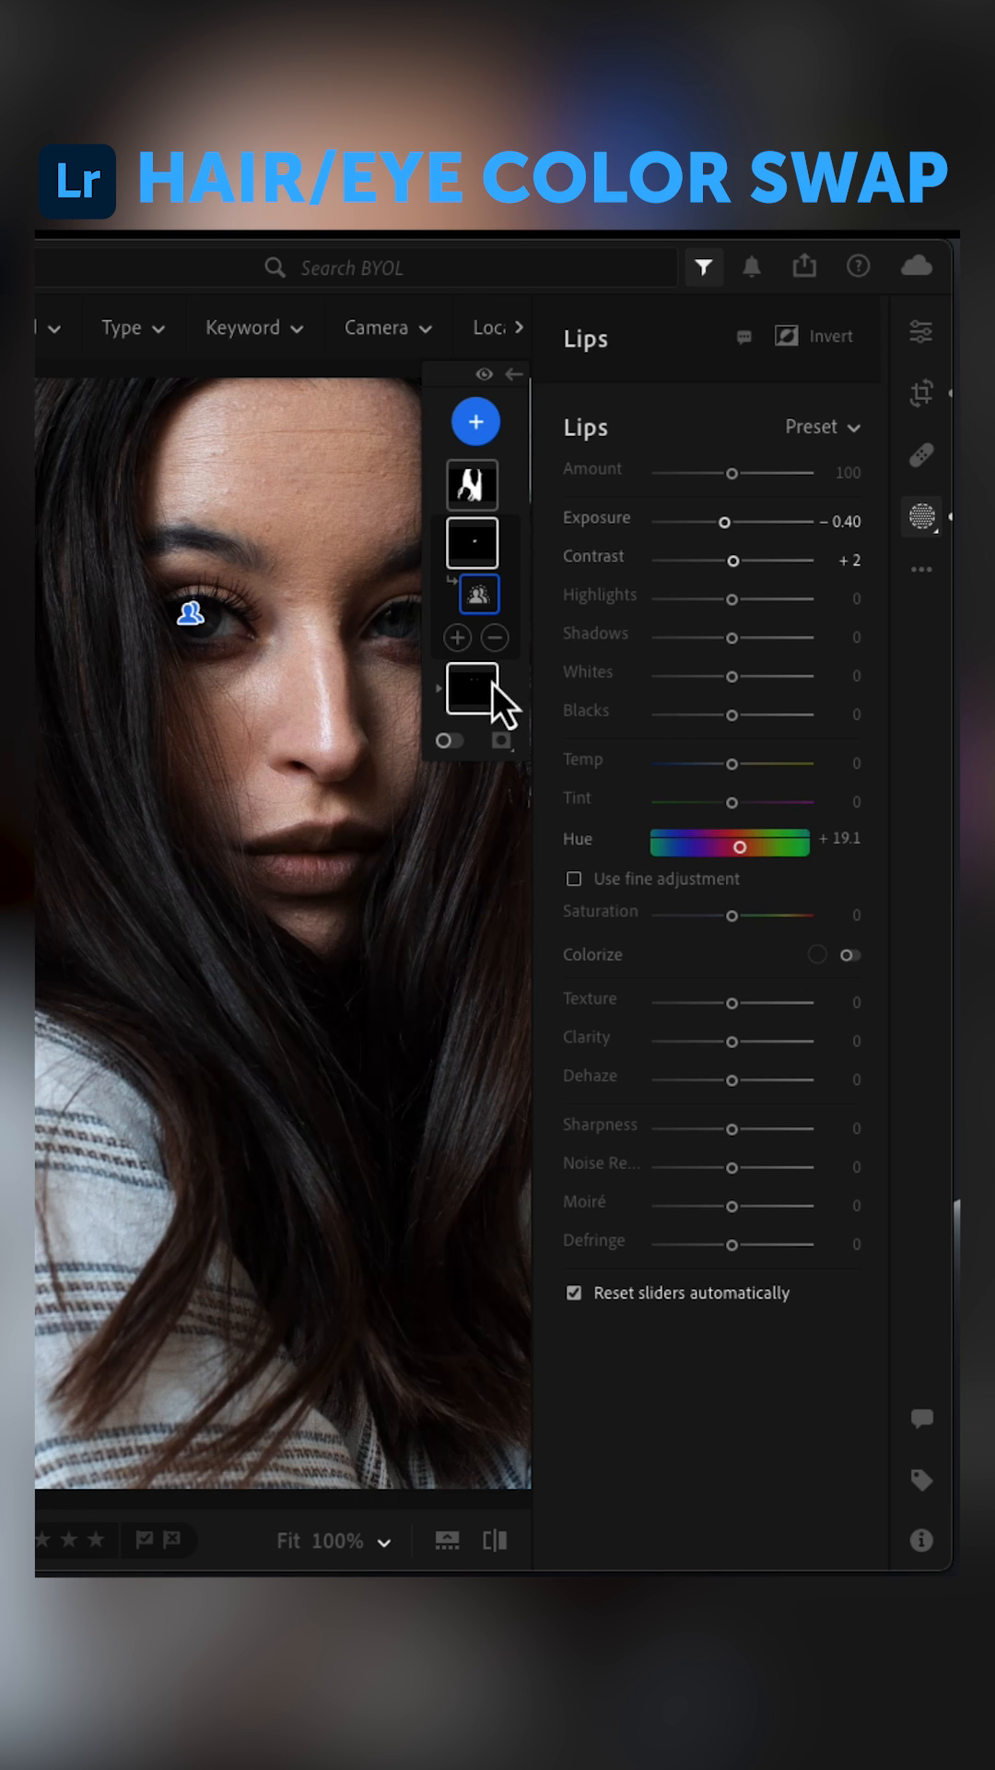
# Turn the irises green with Exposure +1.24, Temp -10 and Tint -78 on the Iris and Pupil mask.
pyautogui.click(475, 650)
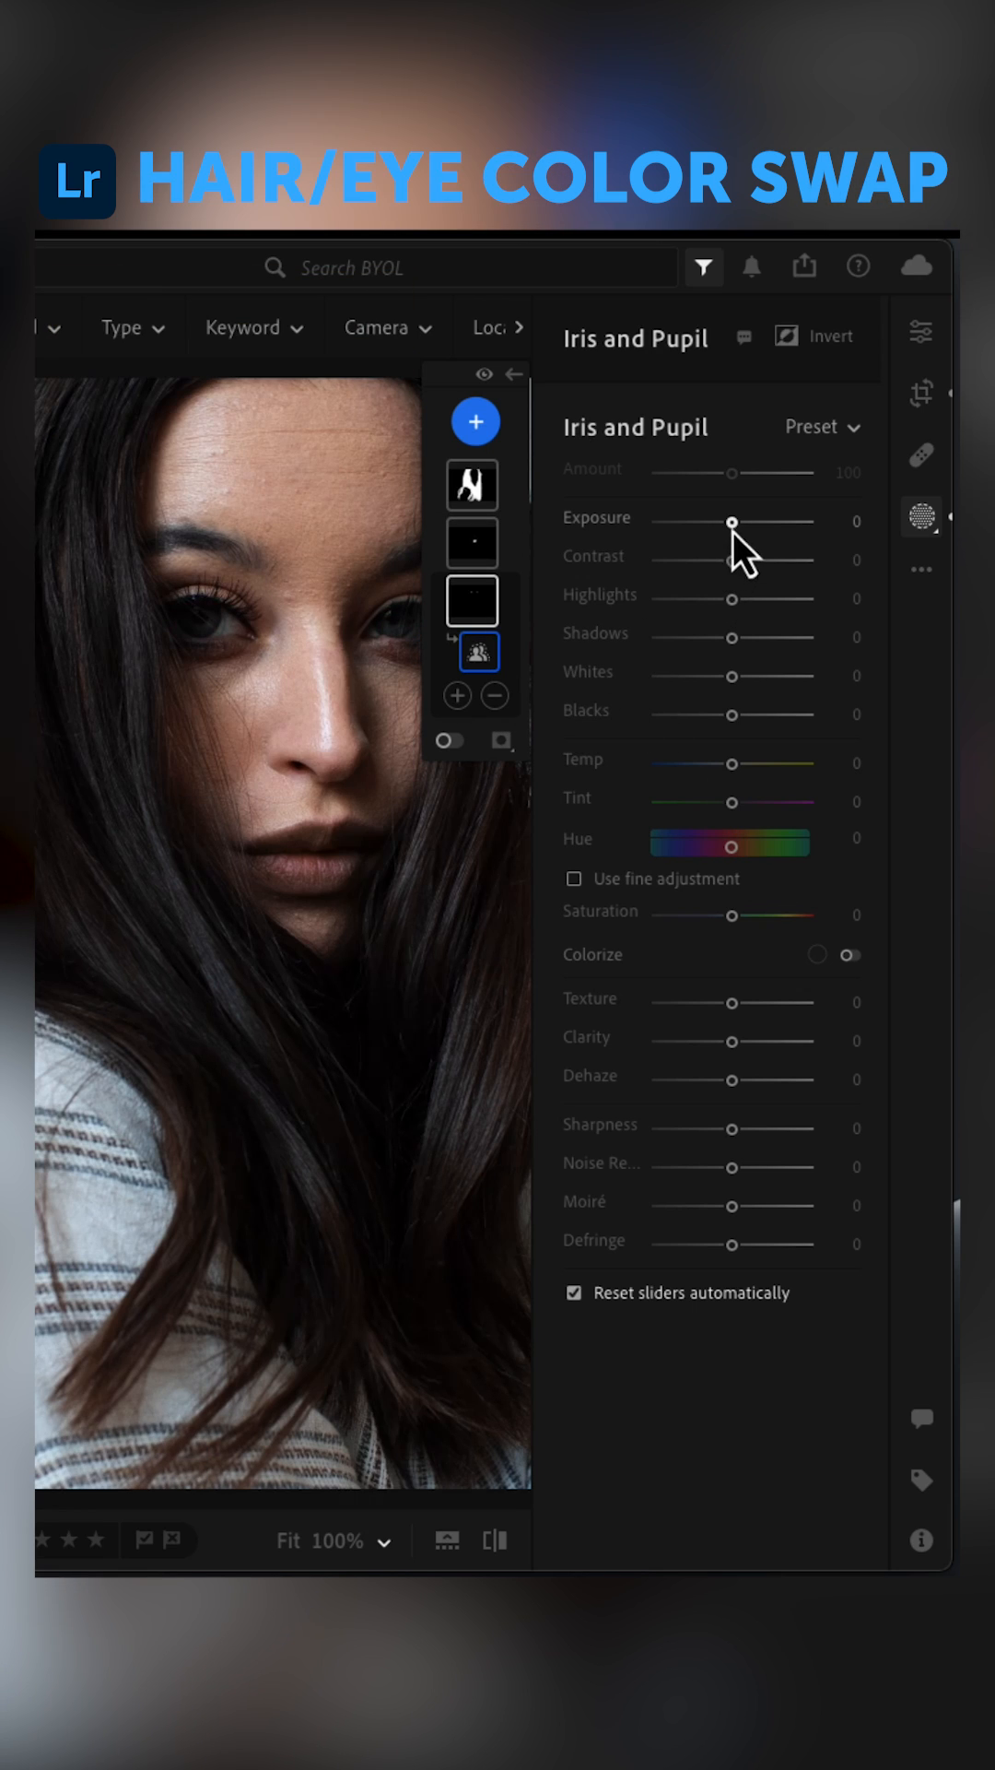
pyautogui.moveTo(730, 522); pyautogui.dragTo(737, 522)
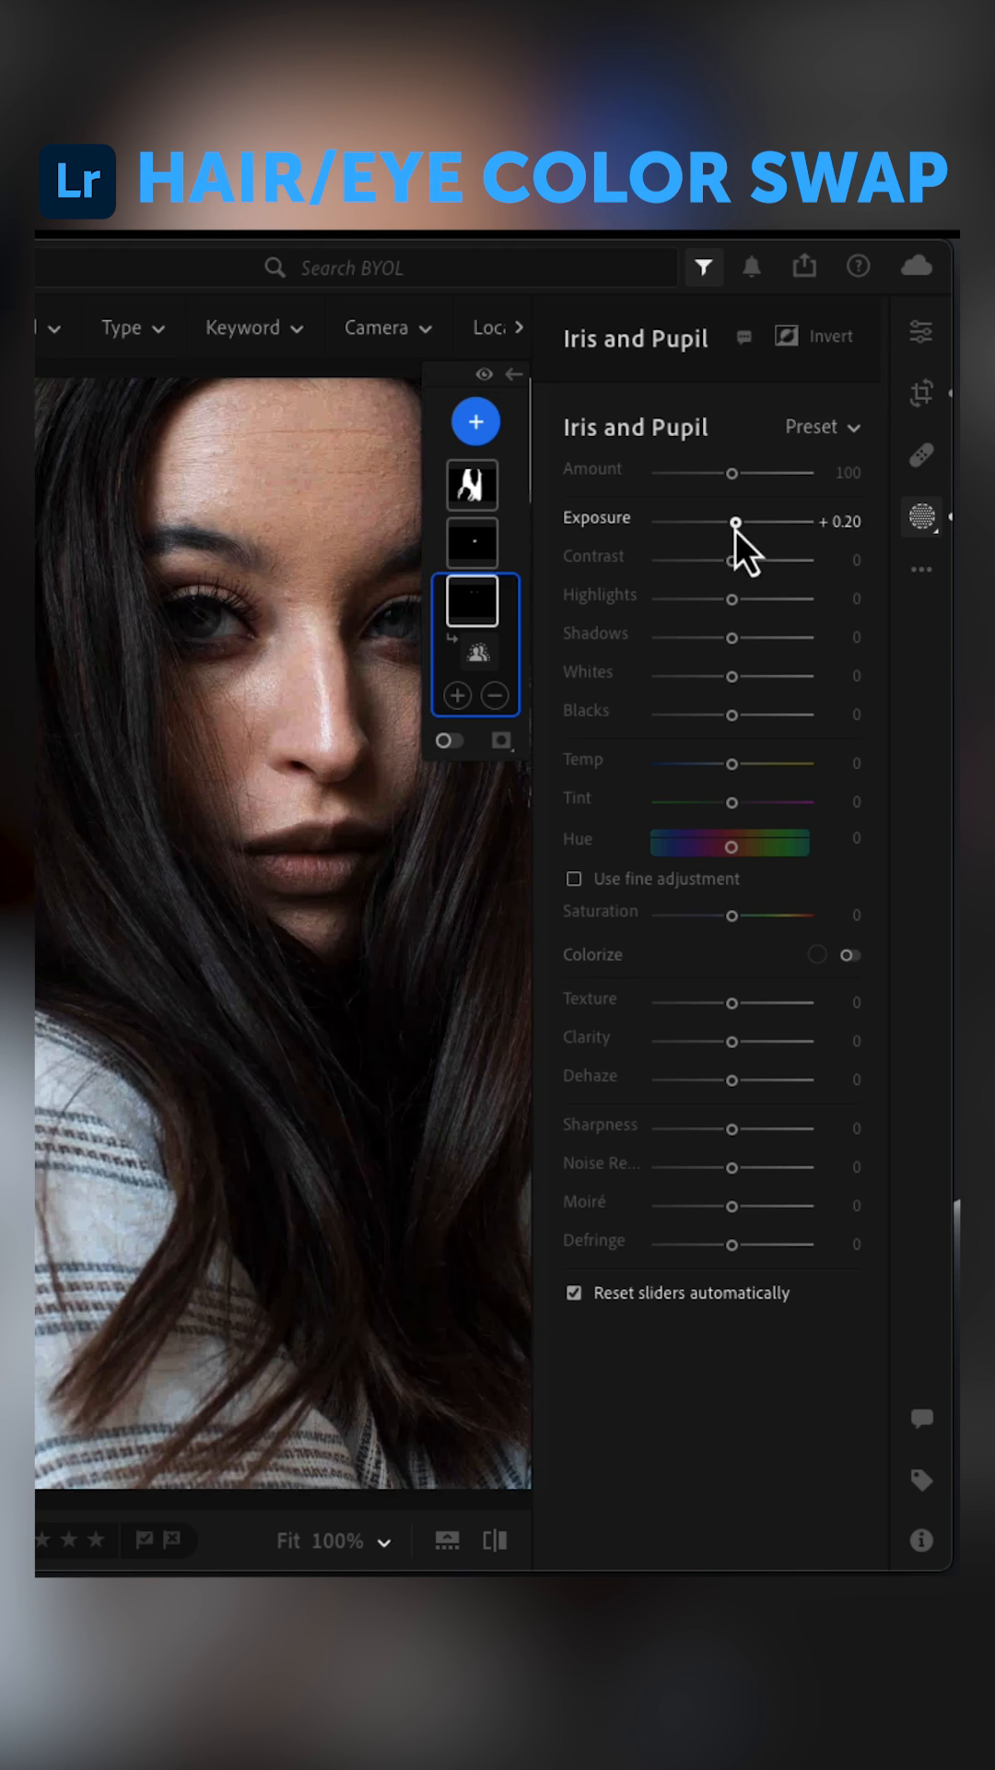
pyautogui.moveTo(735, 521); pyautogui.dragTo(758, 522)
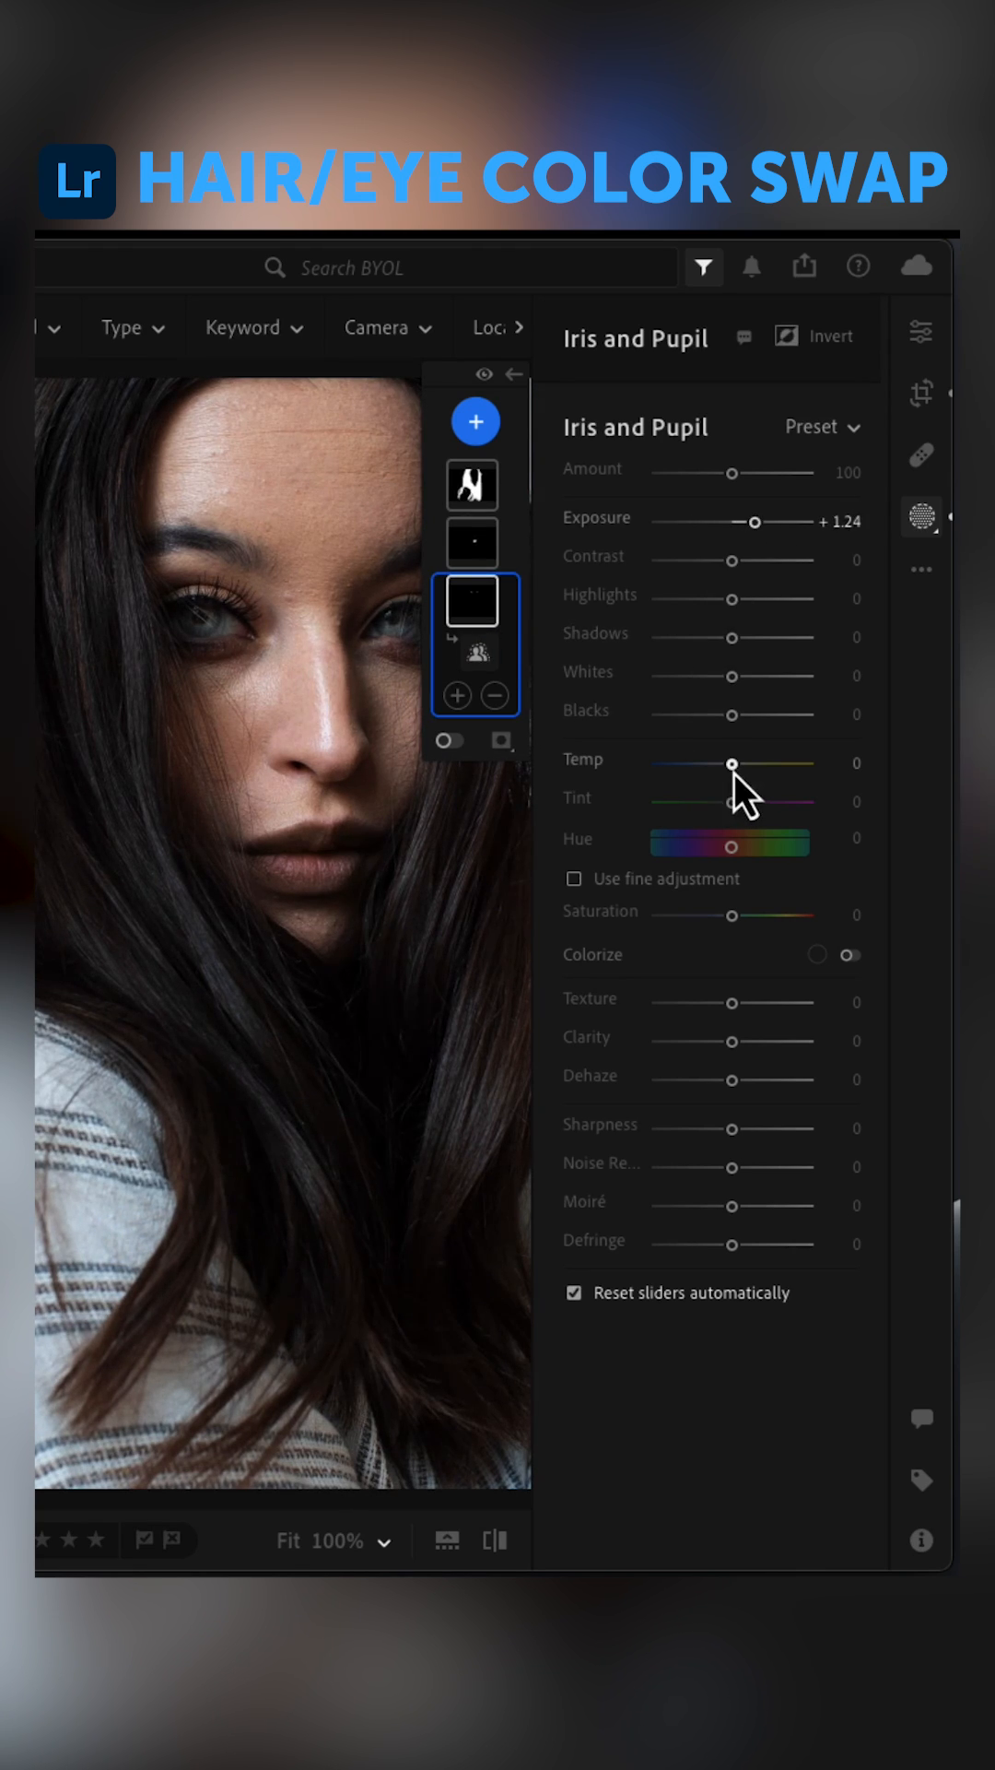
pyautogui.moveTo(730, 763); pyautogui.dragTo(787, 764)
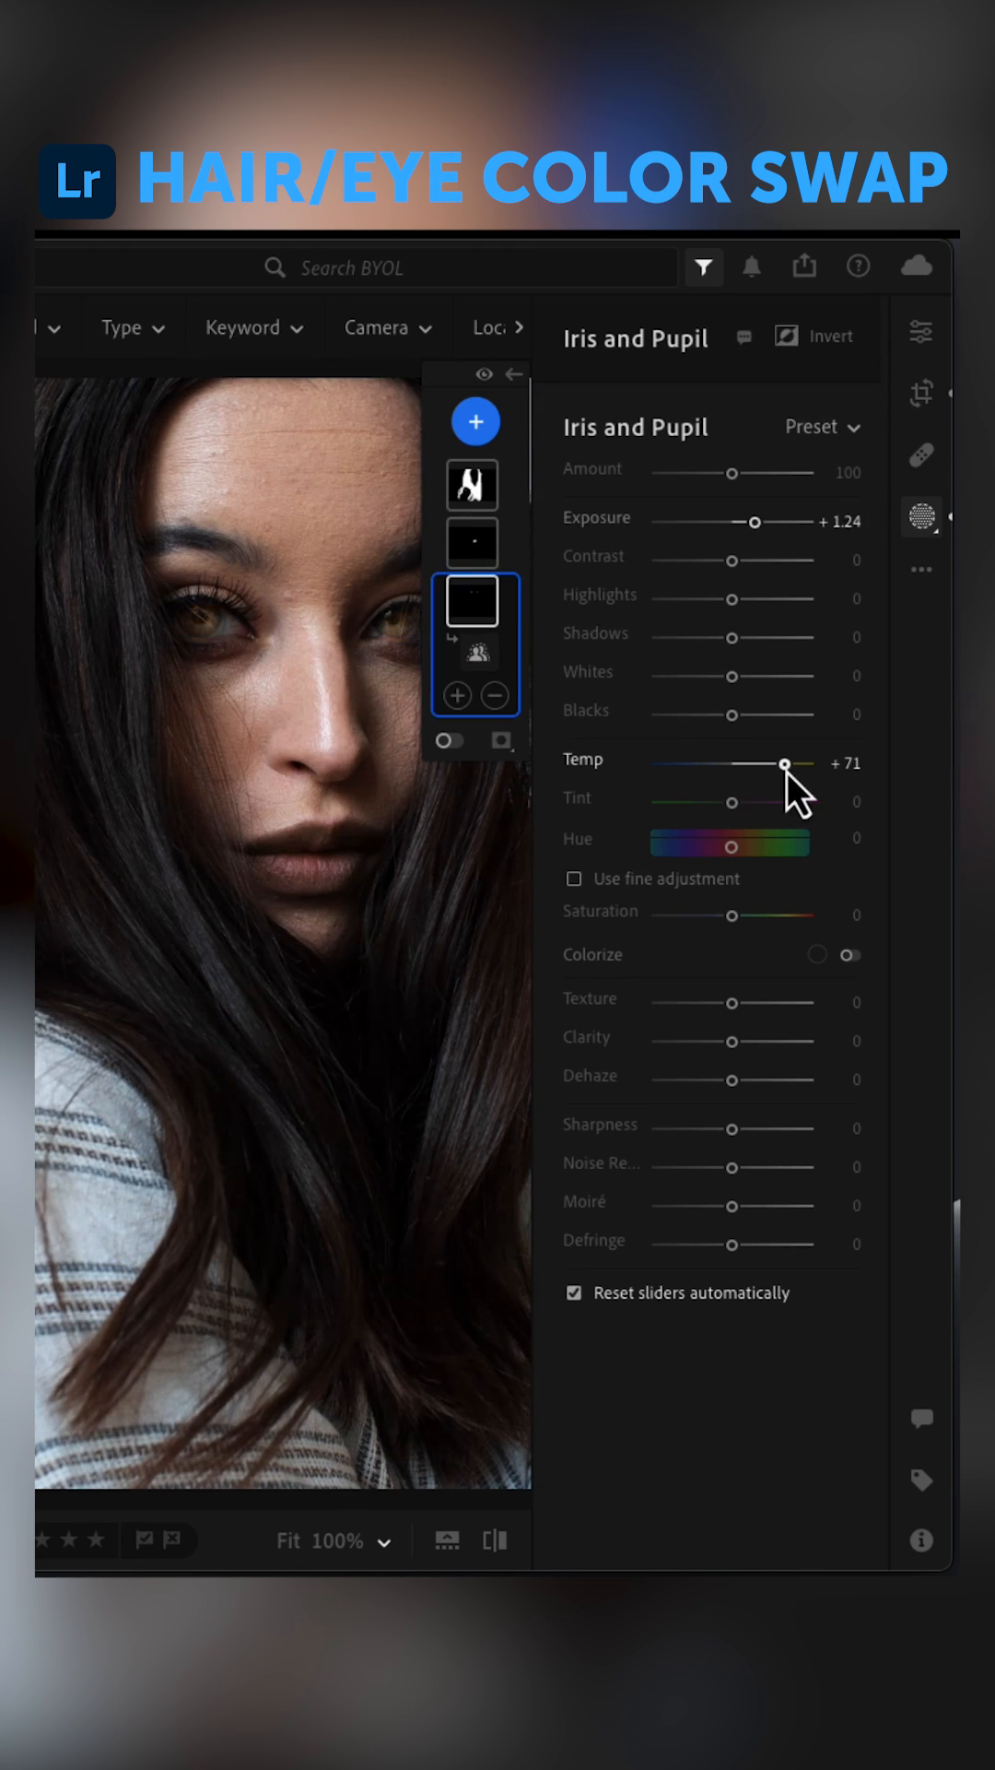
pyautogui.moveTo(787, 765); pyautogui.dragTo(724, 765)
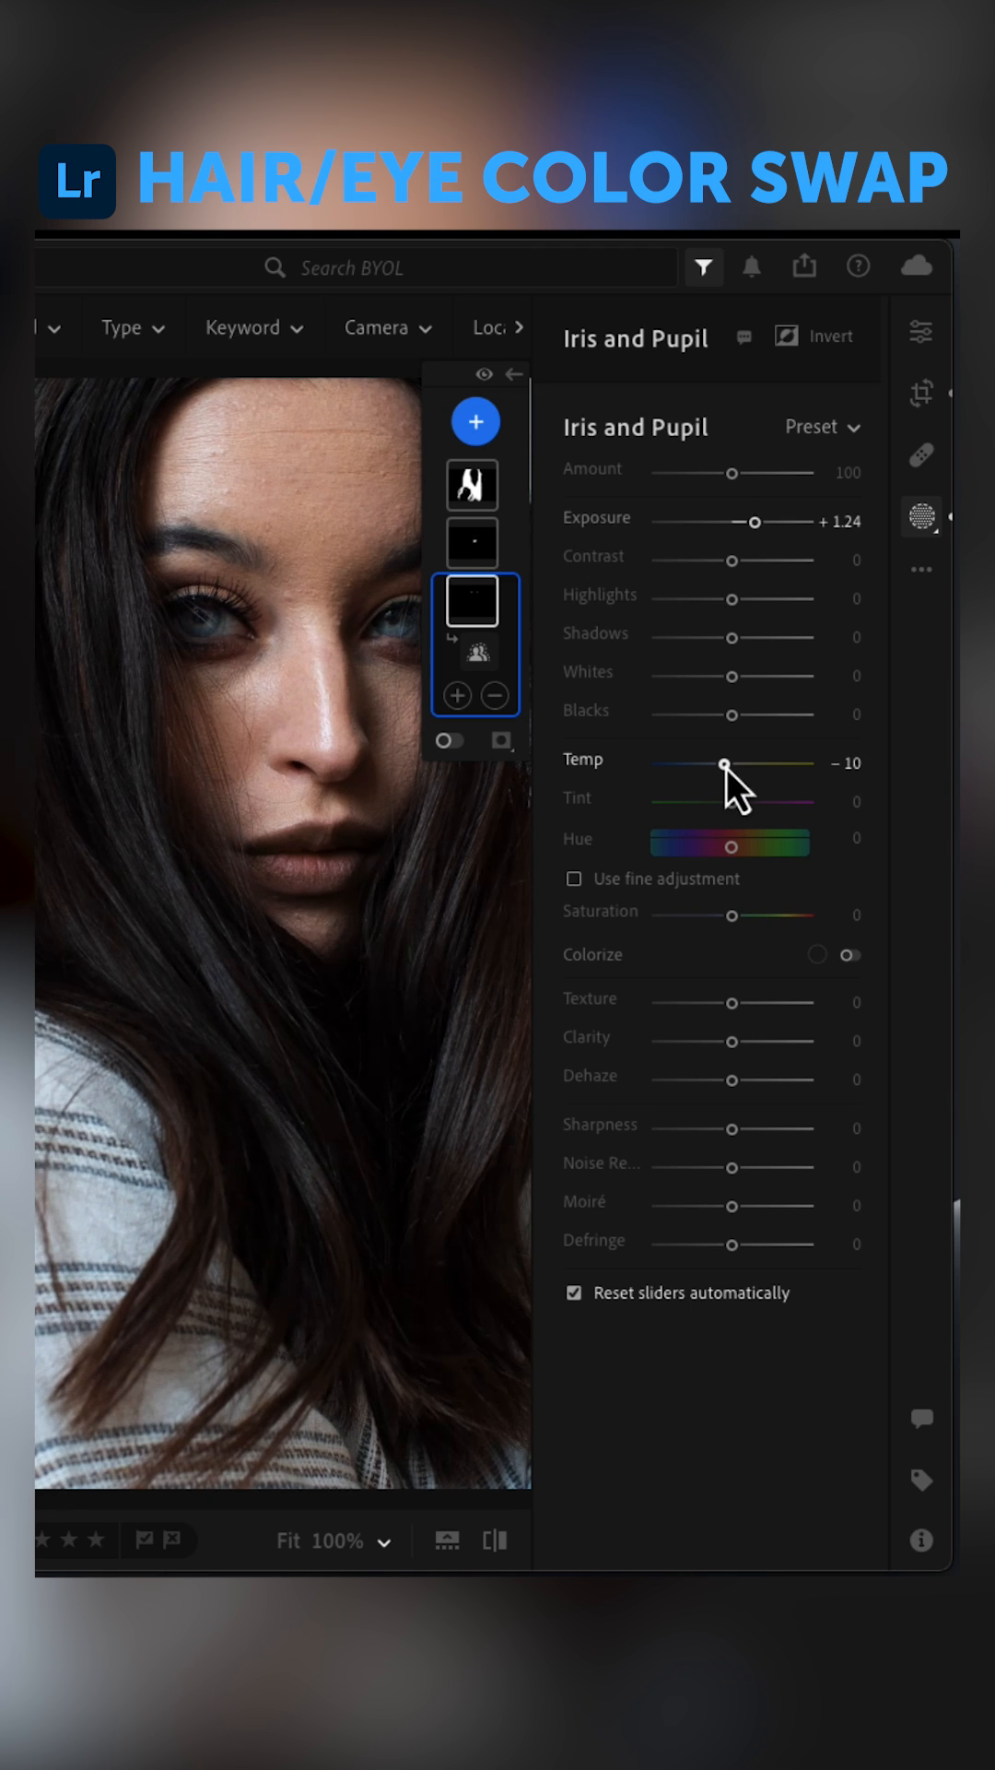
pyautogui.moveTo(730, 802); pyautogui.dragTo(675, 803)
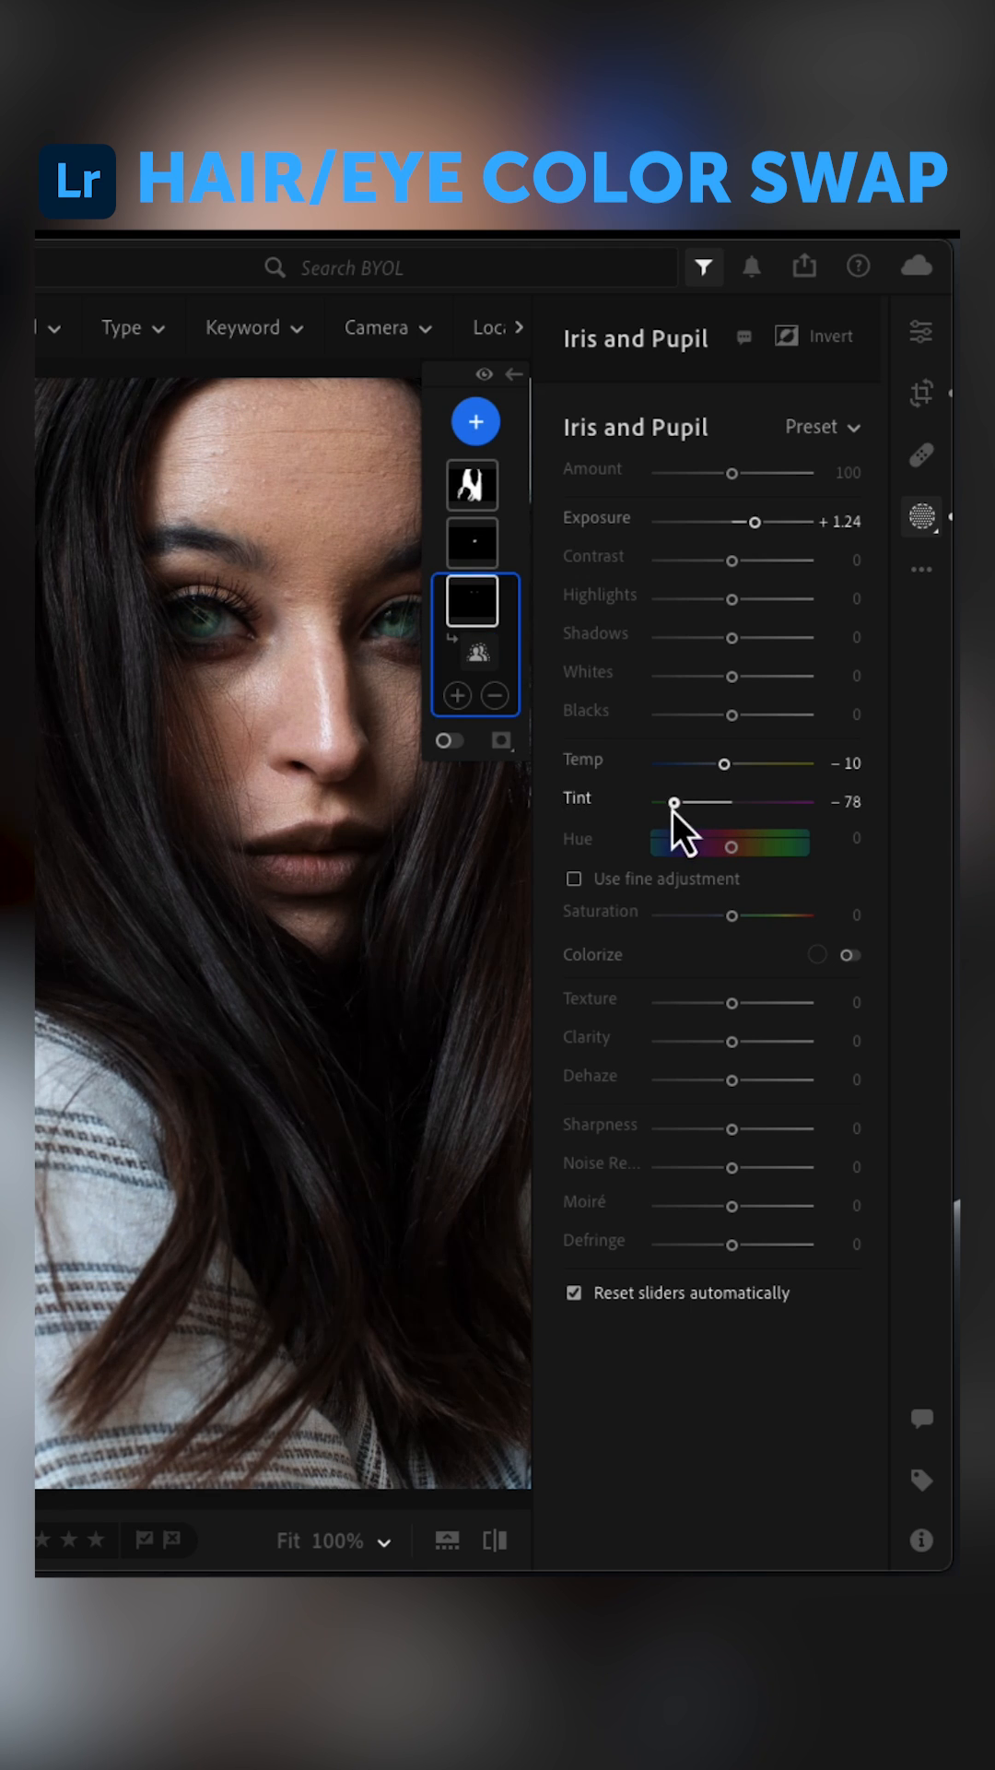
pyautogui.moveTo(675, 801); pyautogui.dragTo(691, 802)
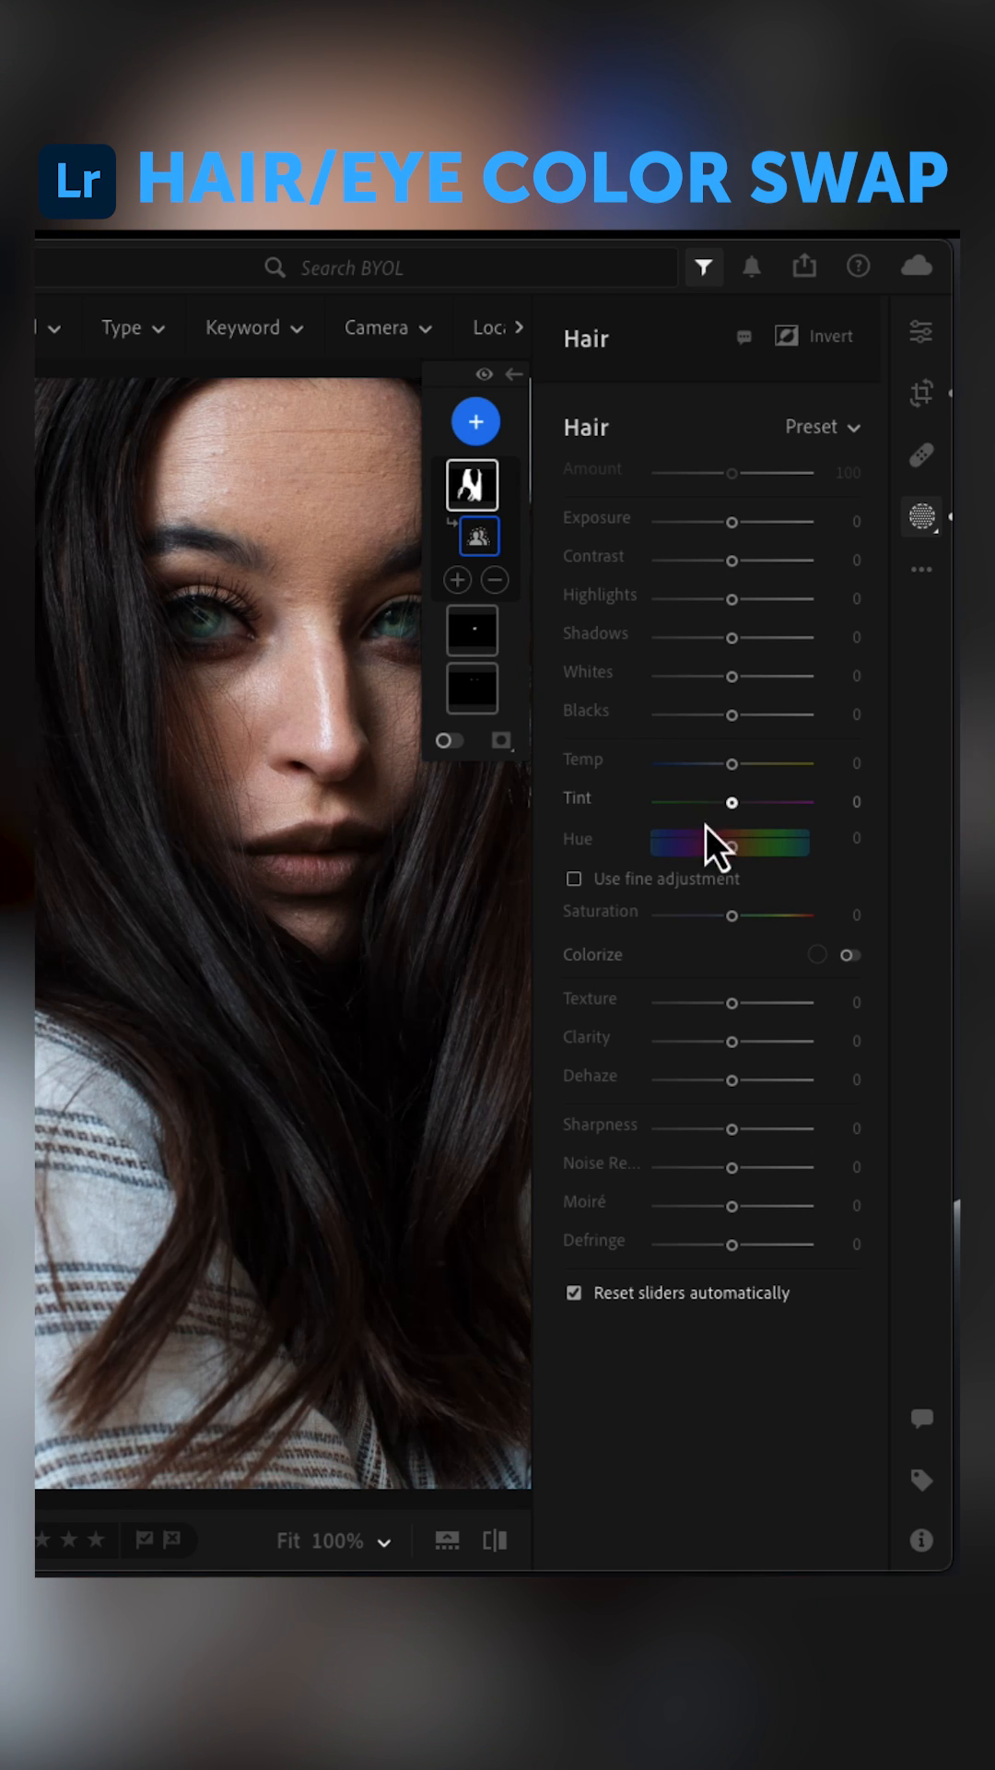
# Enable Colorize on the Hair mask.
pyautogui.click(850, 955)
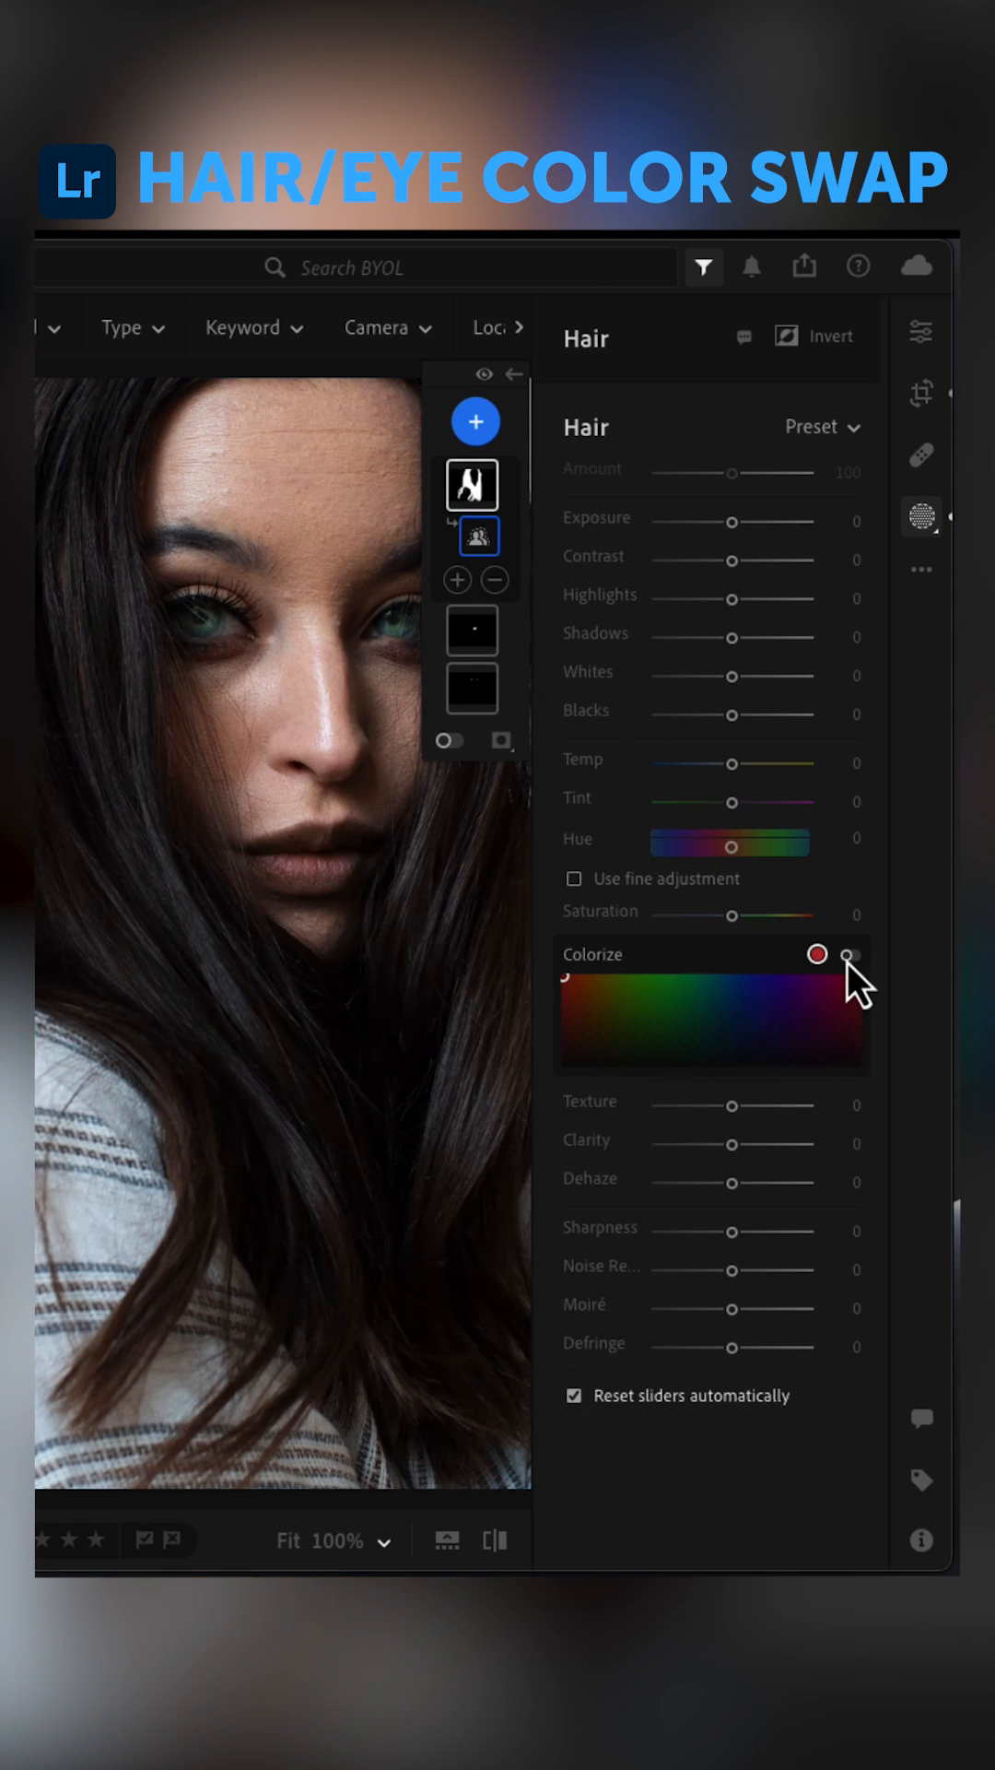